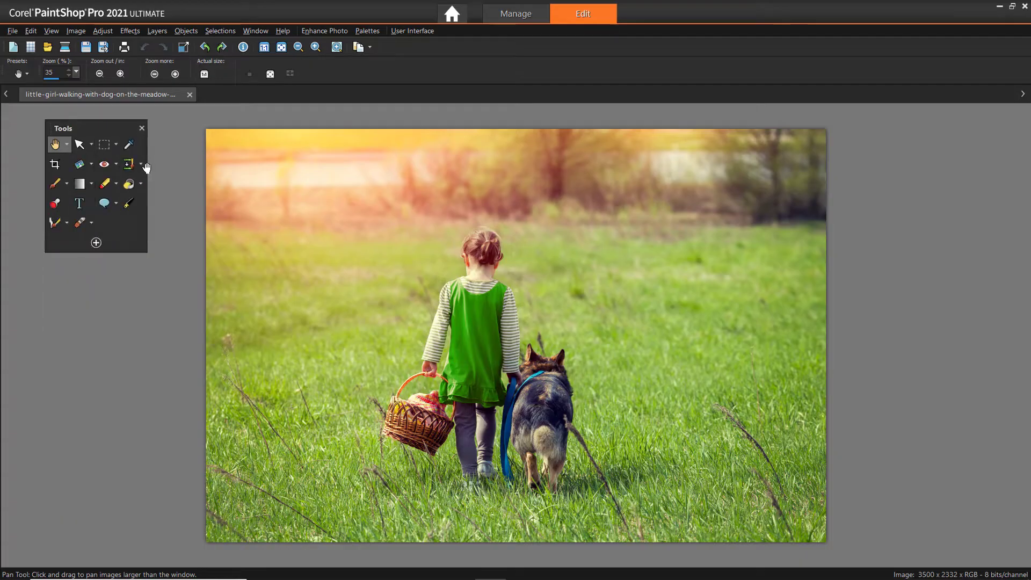
Step: Set the interface icon size to Large and switch to the Essentials workspace
click(95, 241)
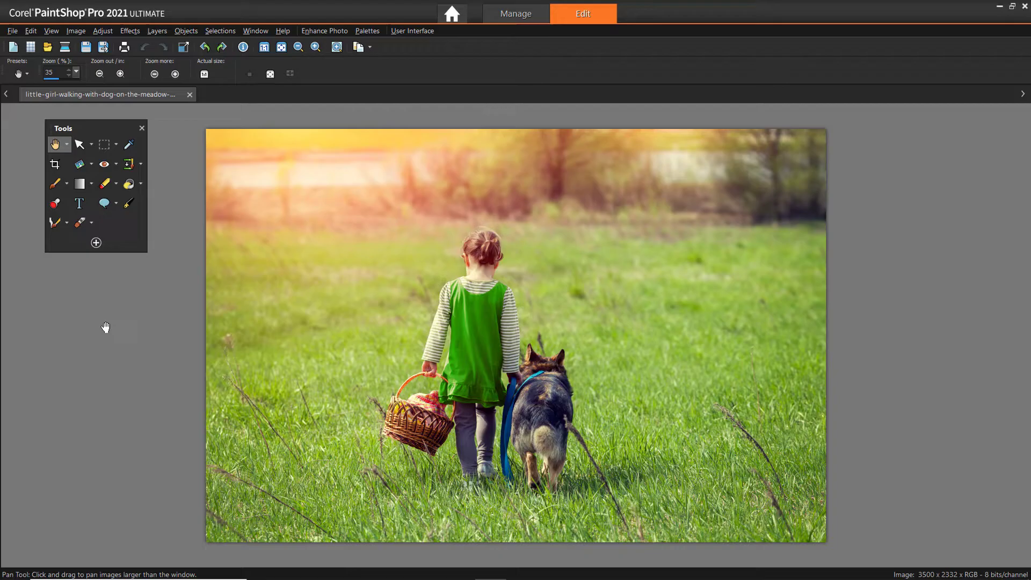
click(411, 30)
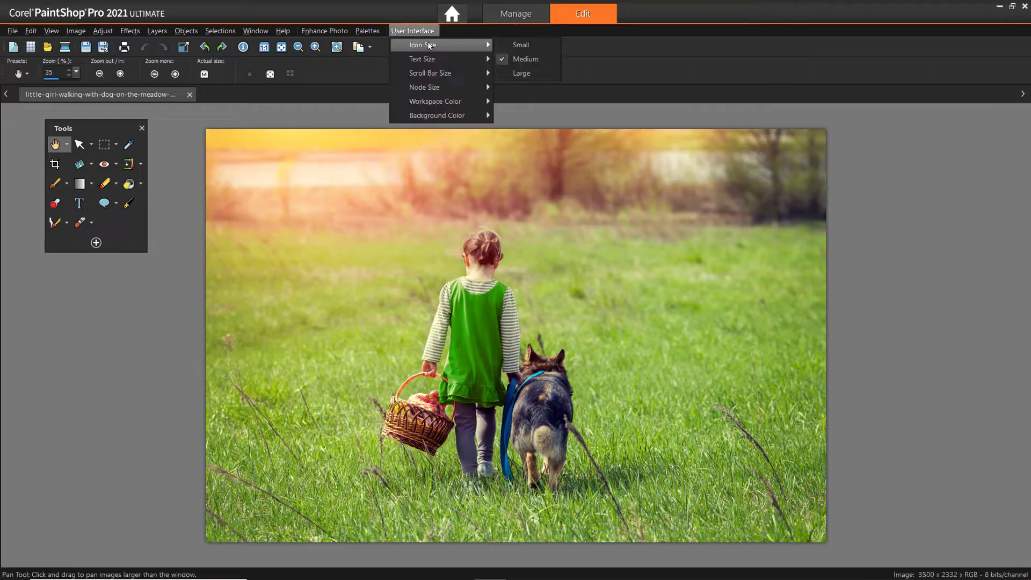
click(521, 74)
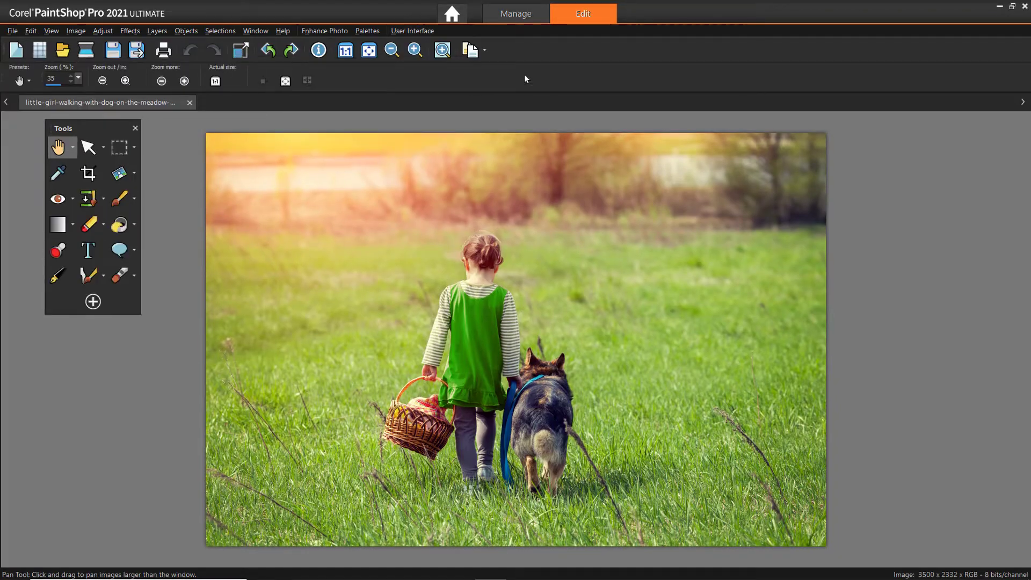
click(12, 30)
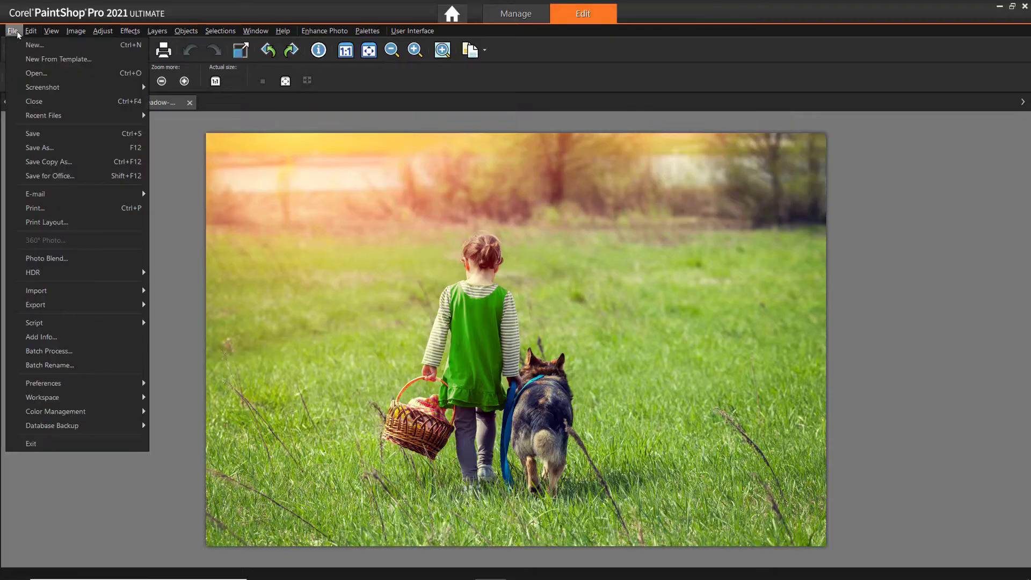
mouse_move(42, 398)
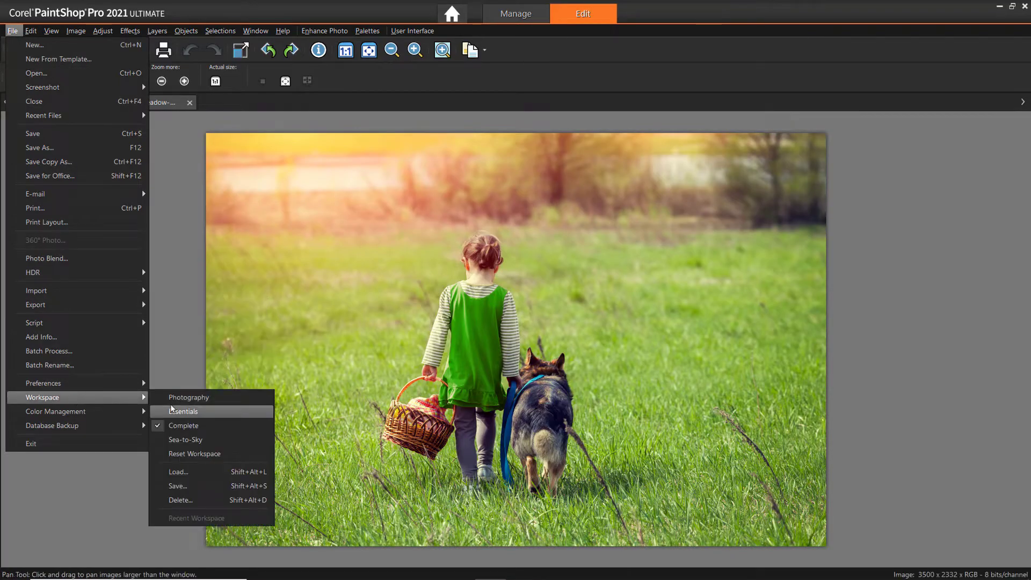
click(185, 411)
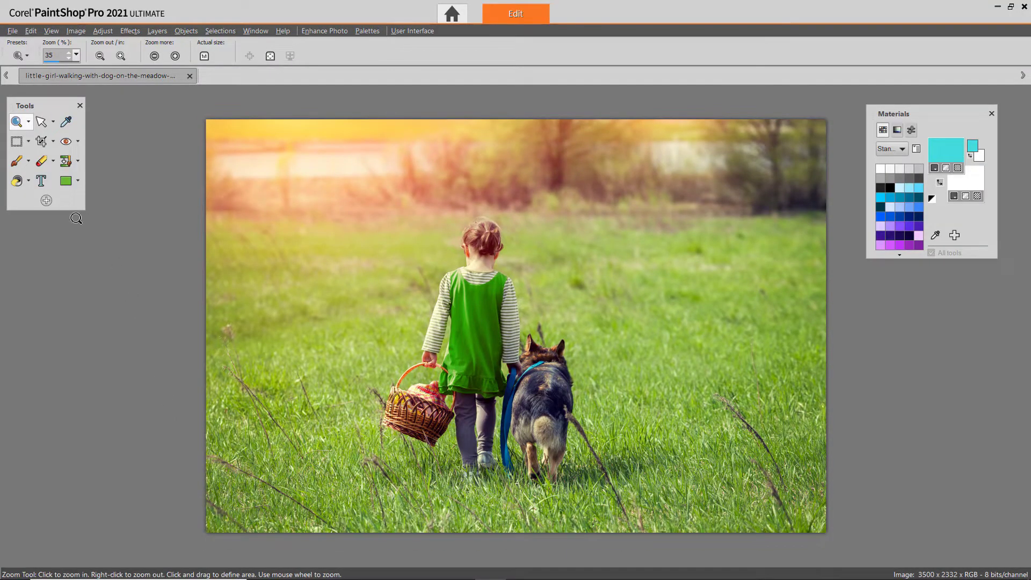
mouse_move(154, 133)
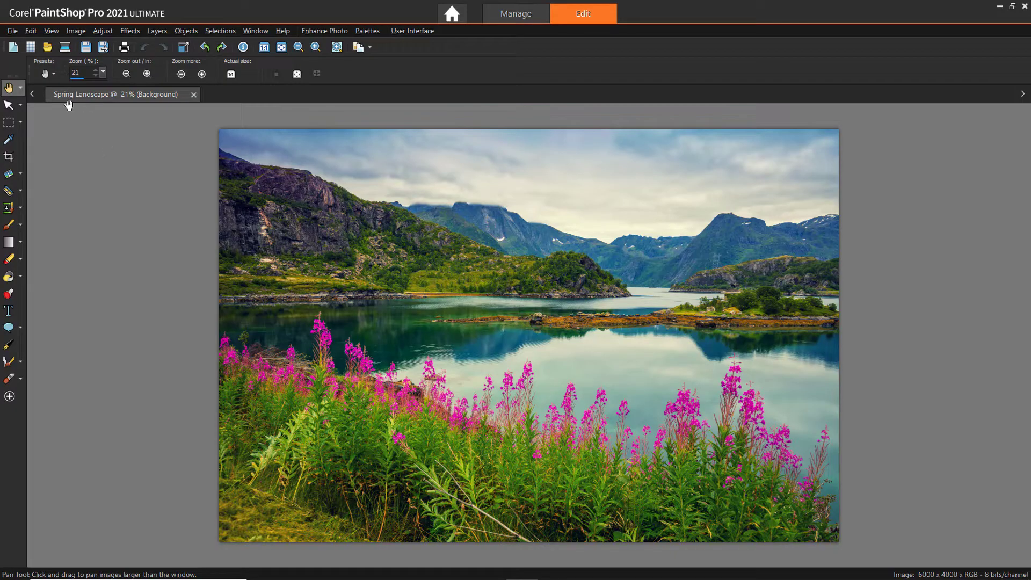
Step: Open the File menu to reach the workspace choices
click(12, 32)
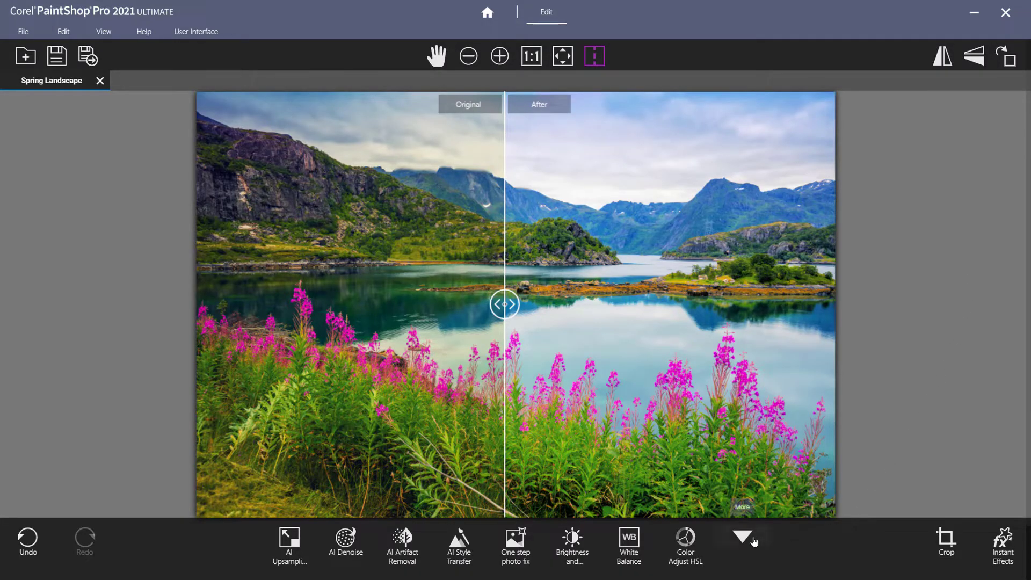
Step: Show the Spring Landscape in the light Essentials workspace with floating palettes
click(742, 535)
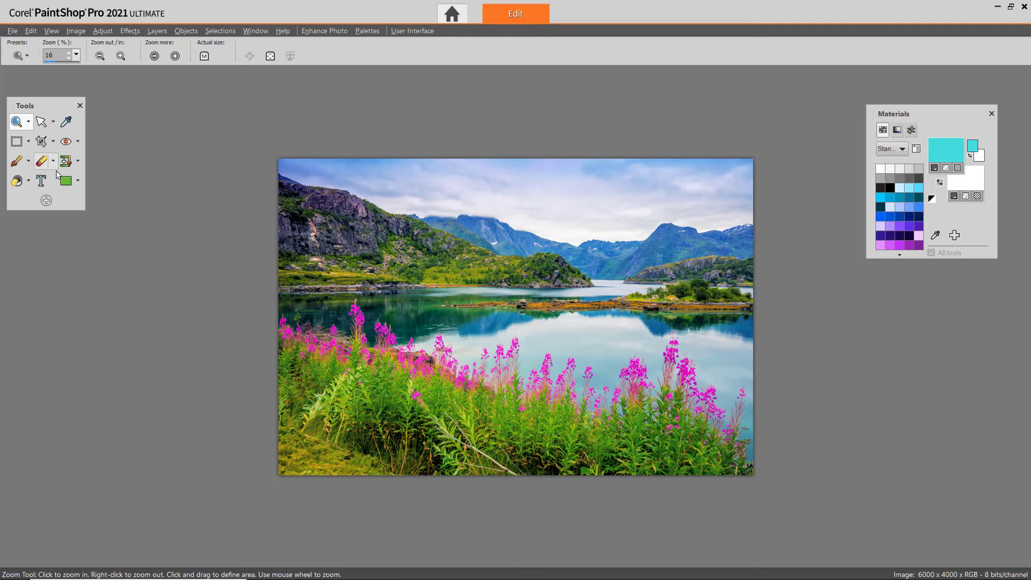
Step: Show the Corrective instant-effect presets on the Underwater Shot photo
click(46, 200)
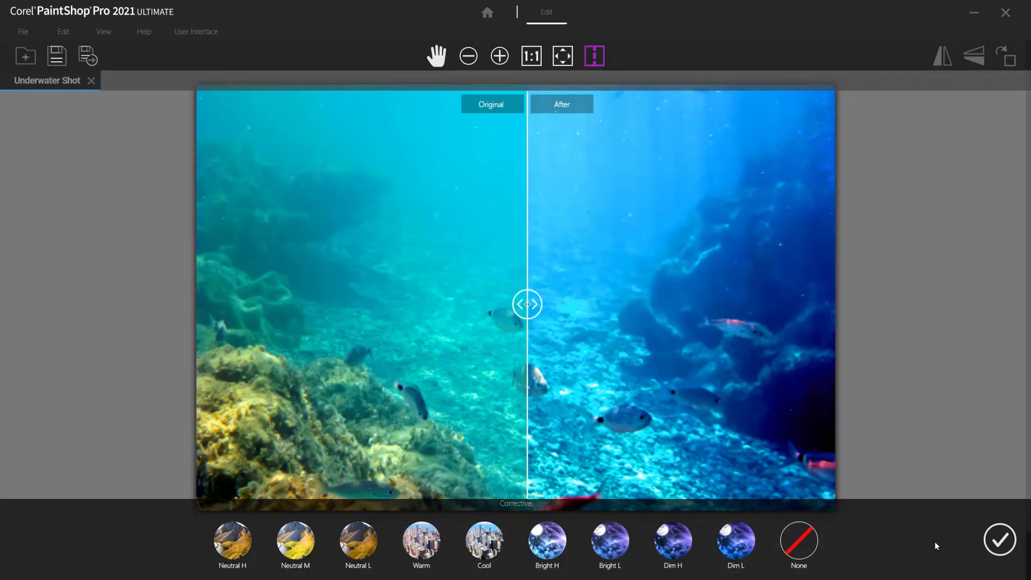
Step: Return to the Complete dark workspace with Spring Landscape and tools on the left
click(999, 540)
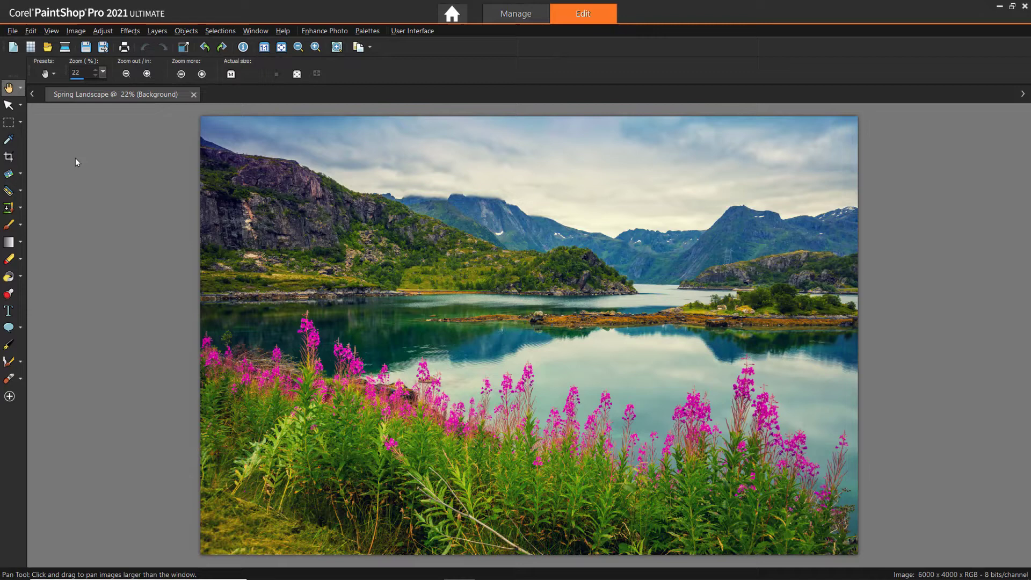
click(51, 30)
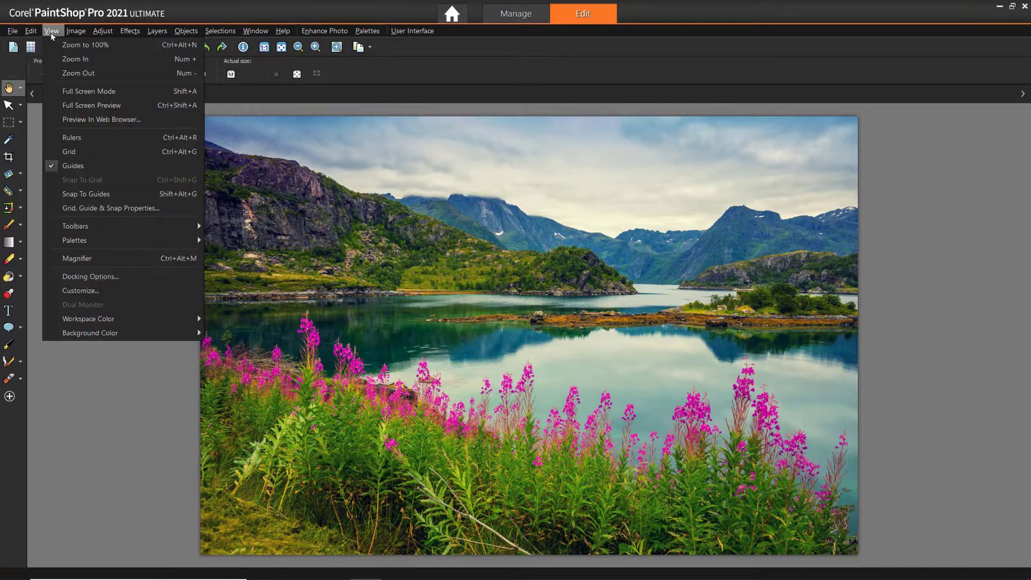
mouse_move(75, 226)
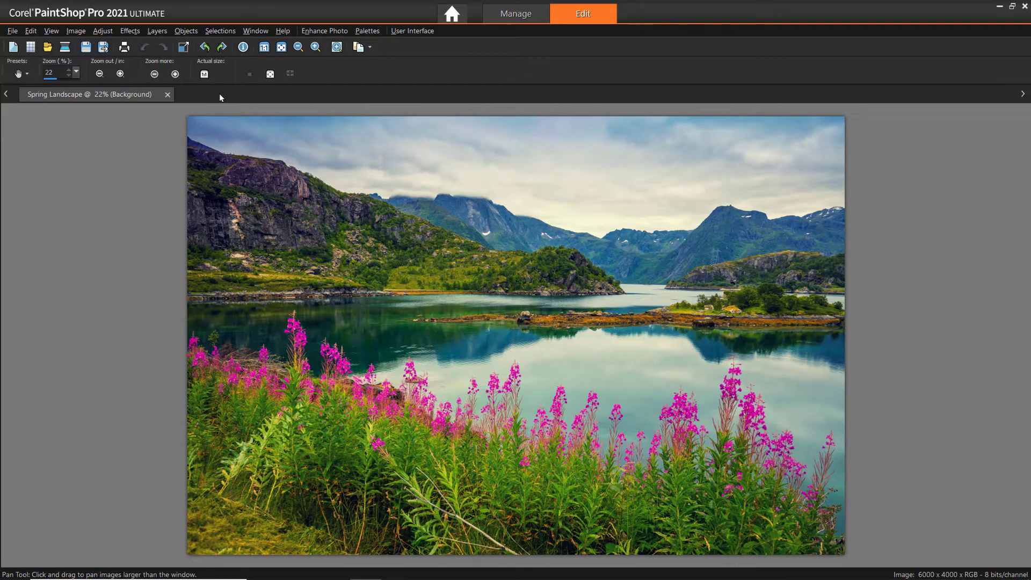
click(11, 32)
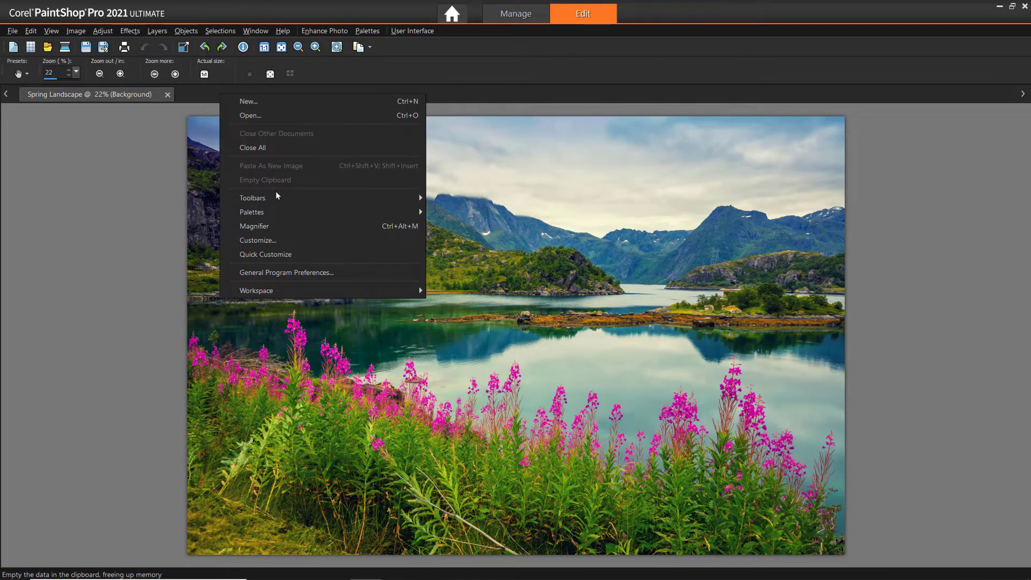
mouse_move(253, 197)
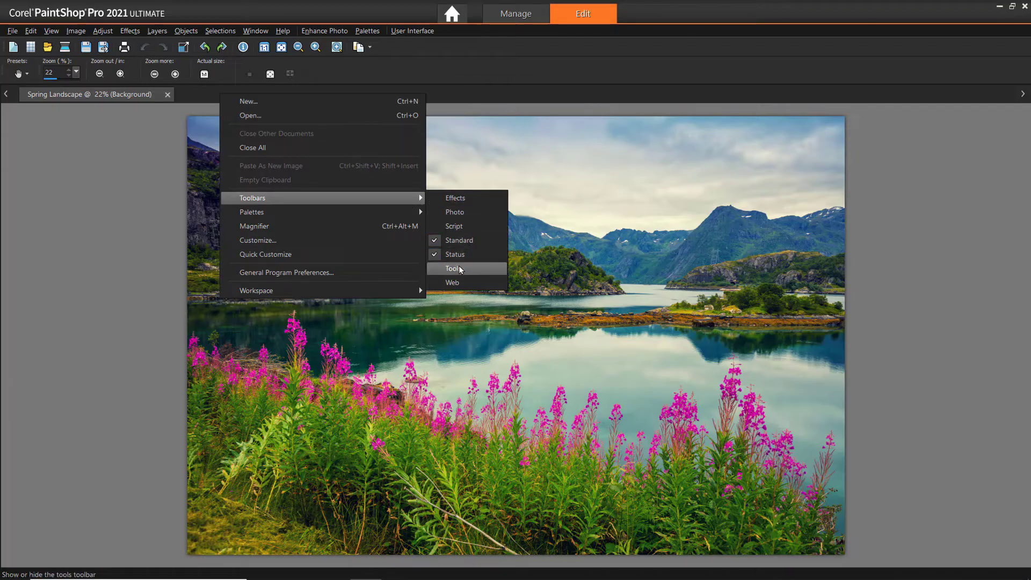
click(453, 268)
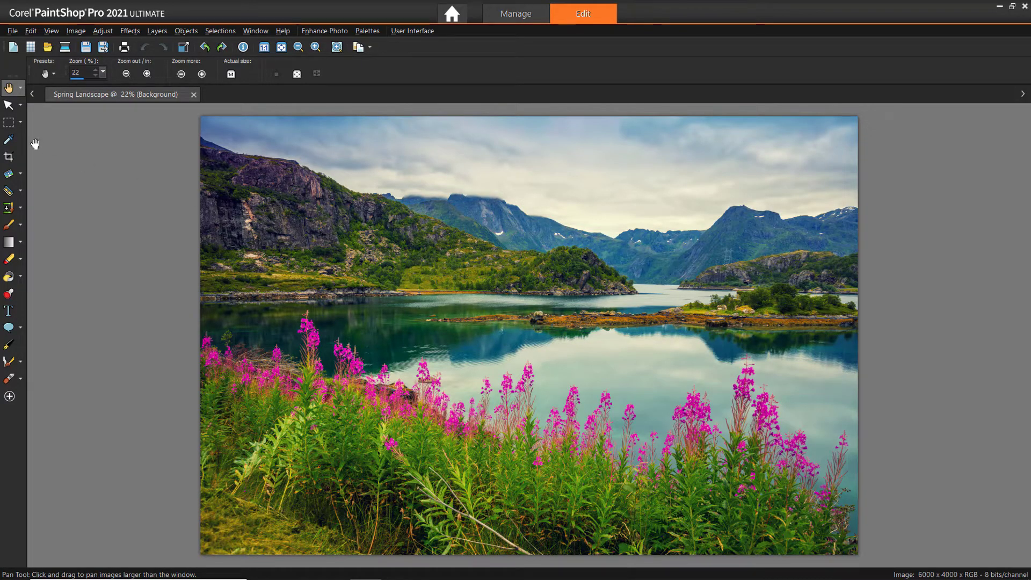
Step: Pick the Dropper, then choose Freehand Selection from the Selection tool flyout
click(10, 140)
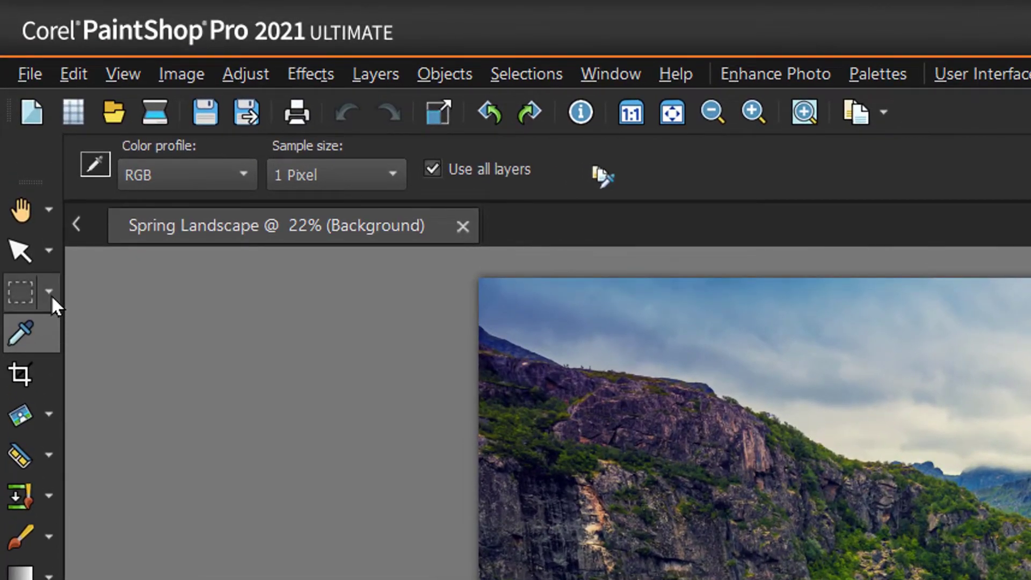
click(48, 292)
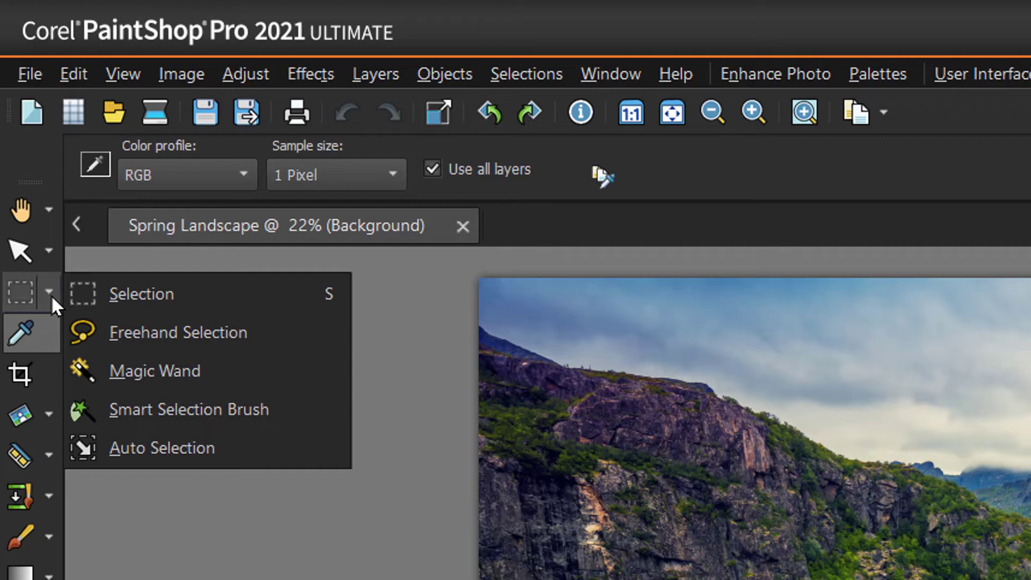
mouse_move(183, 332)
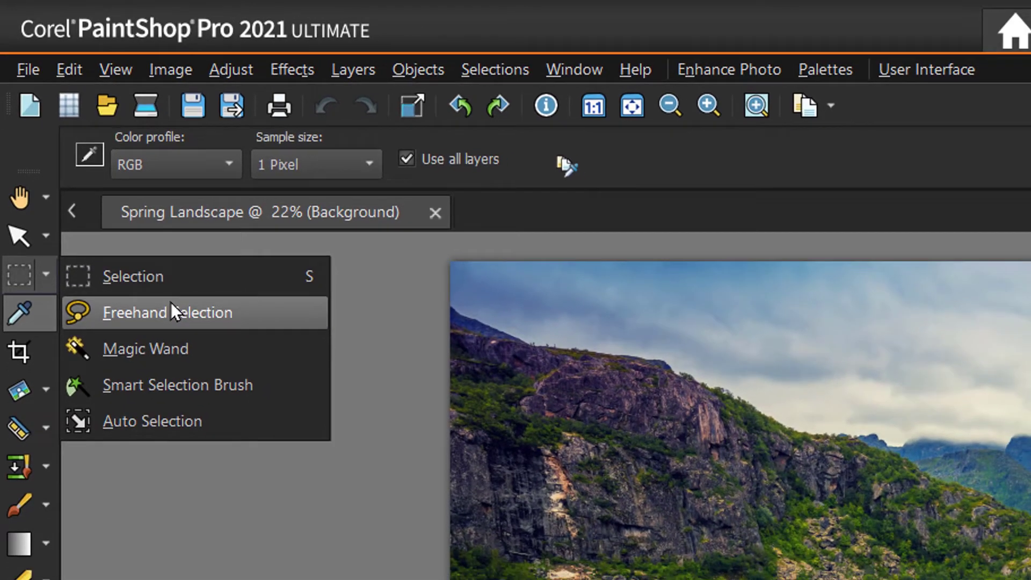
click(166, 313)
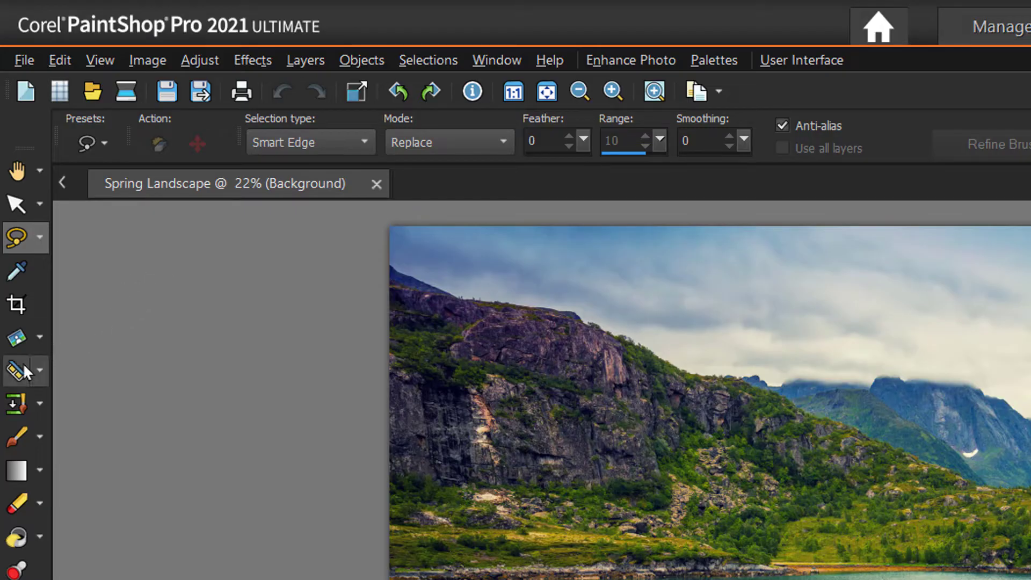
mouse_move(16, 371)
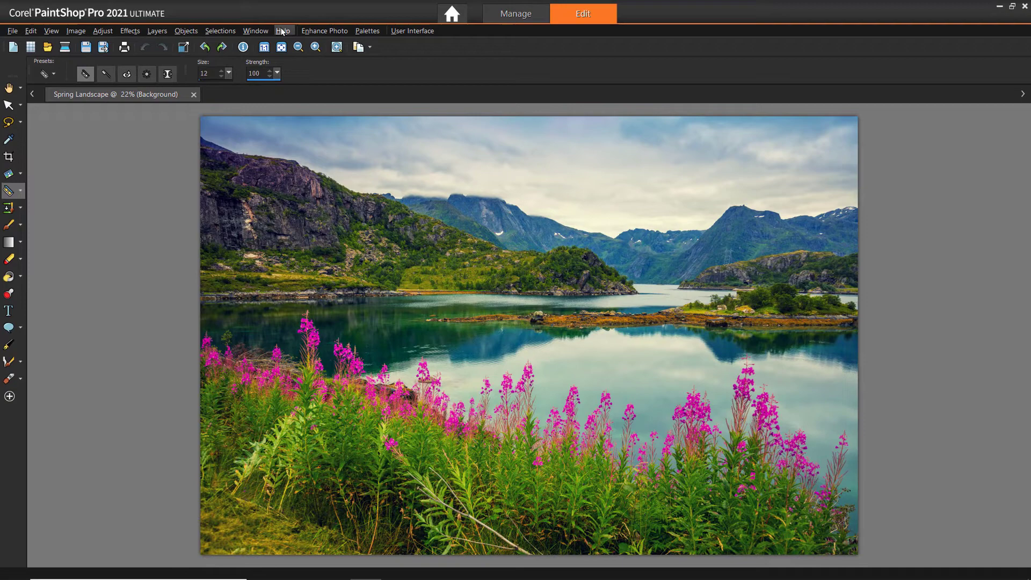
Step: Activate the Pan, Straighten and Makeover tools in turn on the landscape
click(283, 31)
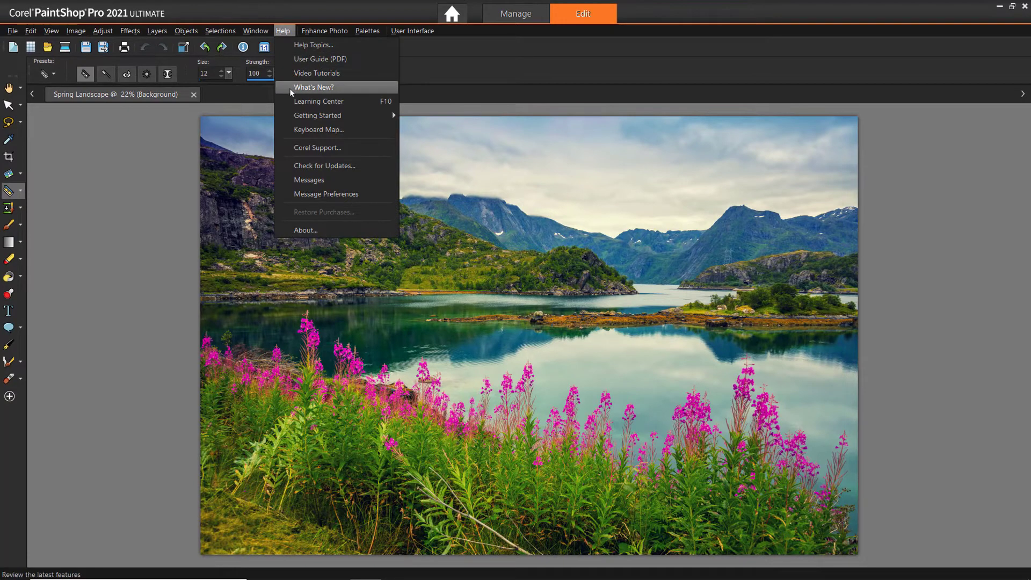
click(318, 101)
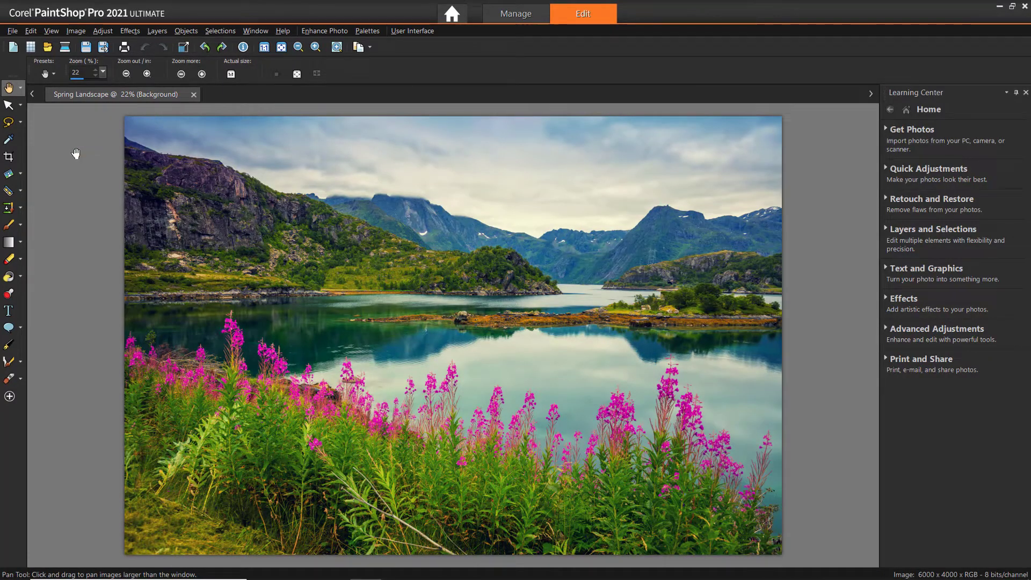
click(10, 175)
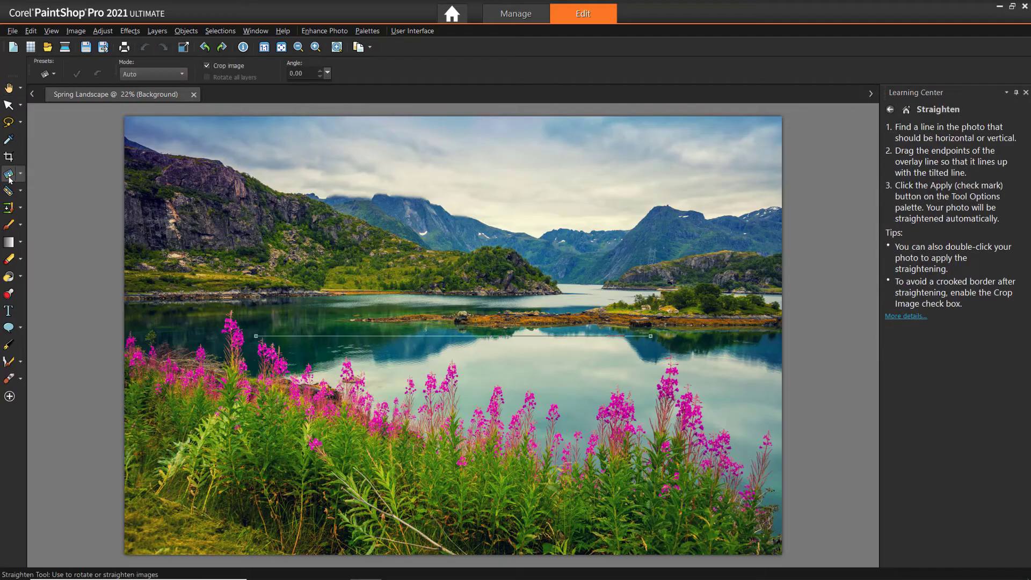
mouse_move(9, 191)
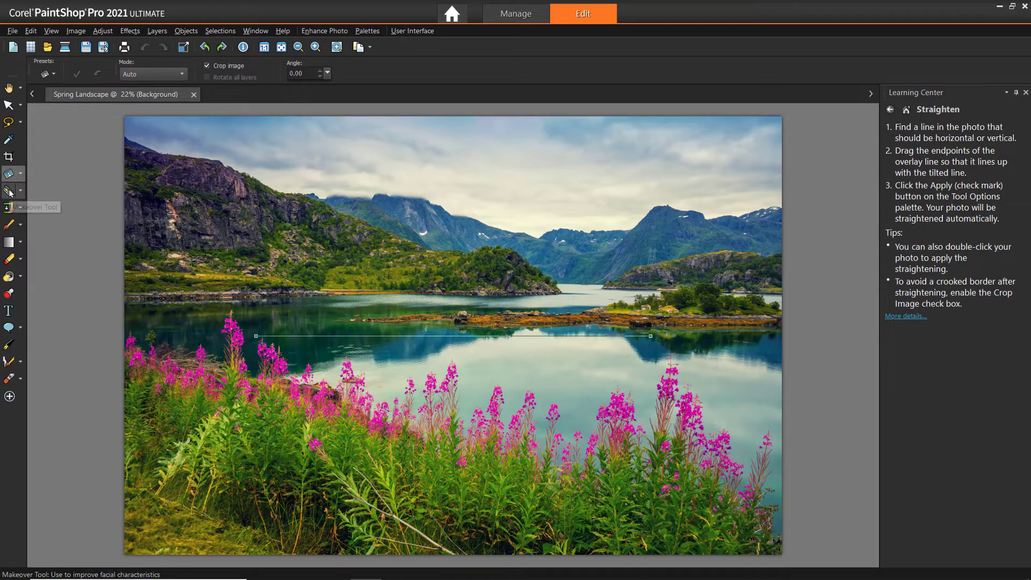
click(9, 191)
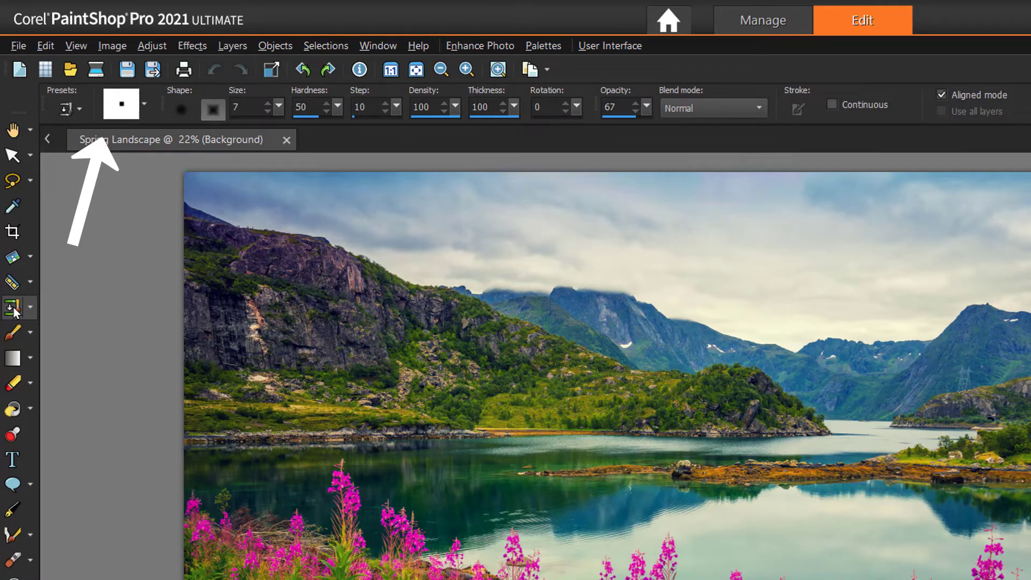
mouse_move(12, 384)
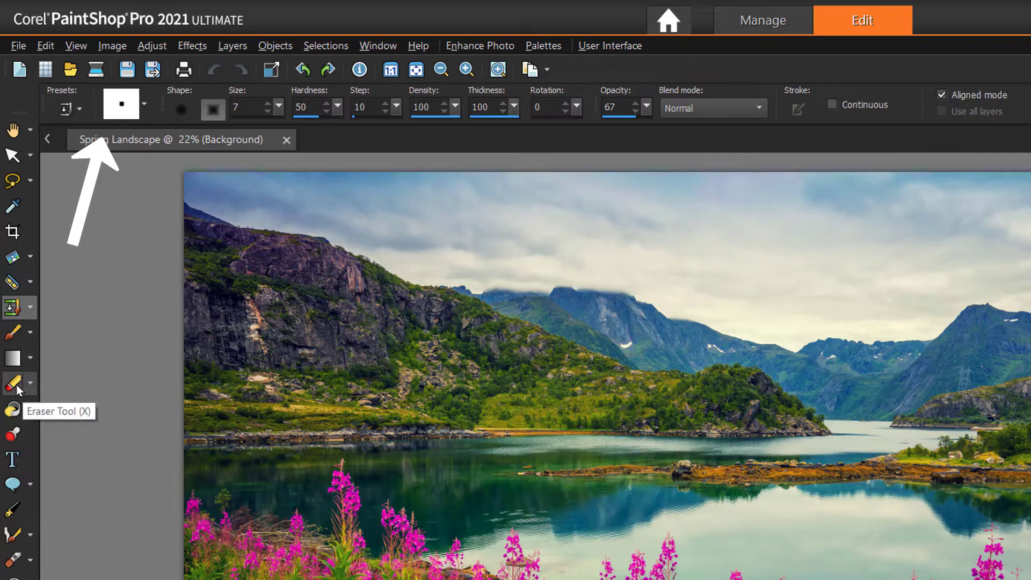
Step: Activate the Eraser tool, then the Text tool (Cursive Serif, 30 pt)
click(12, 384)
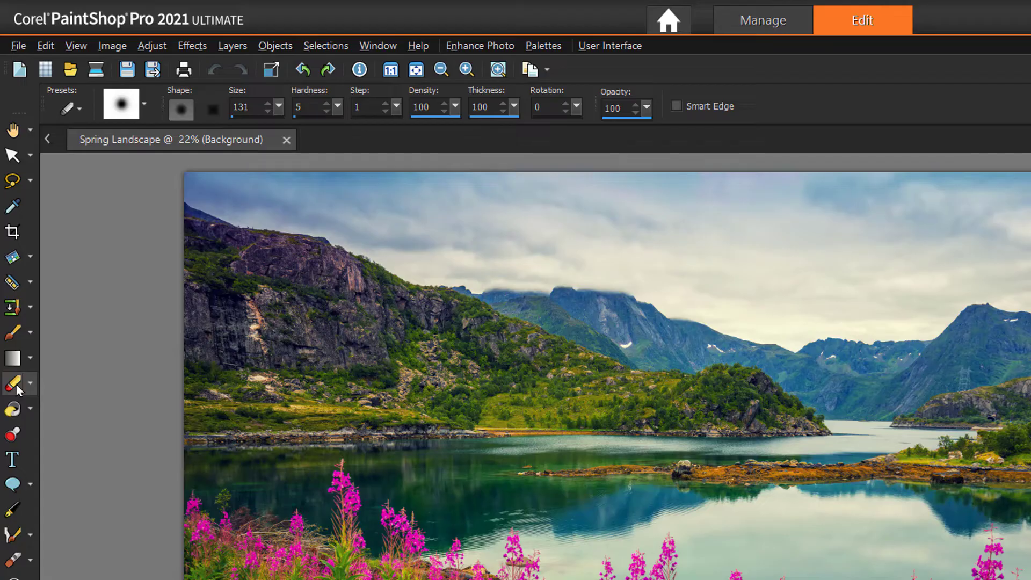
mouse_move(11, 458)
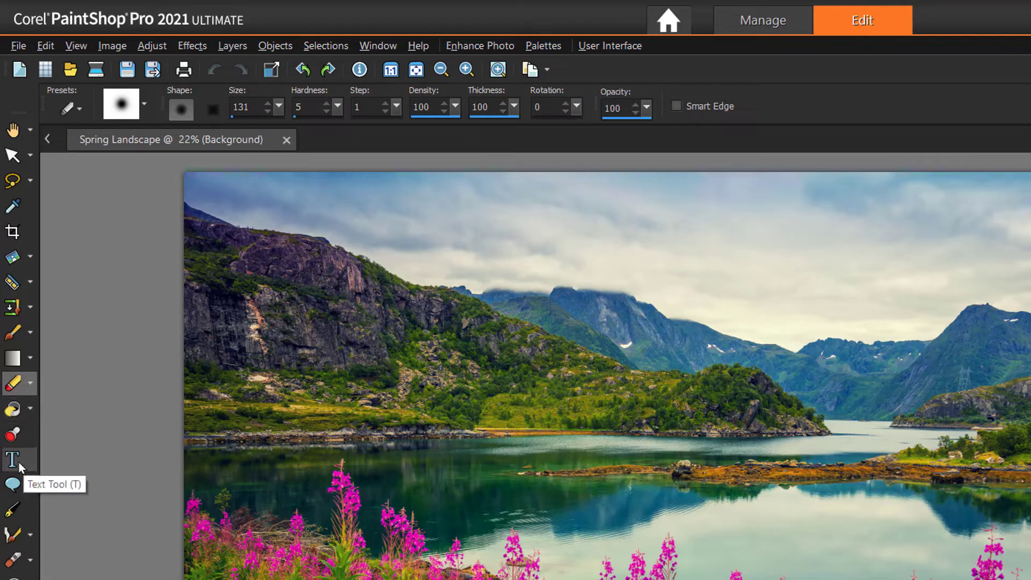
click(11, 460)
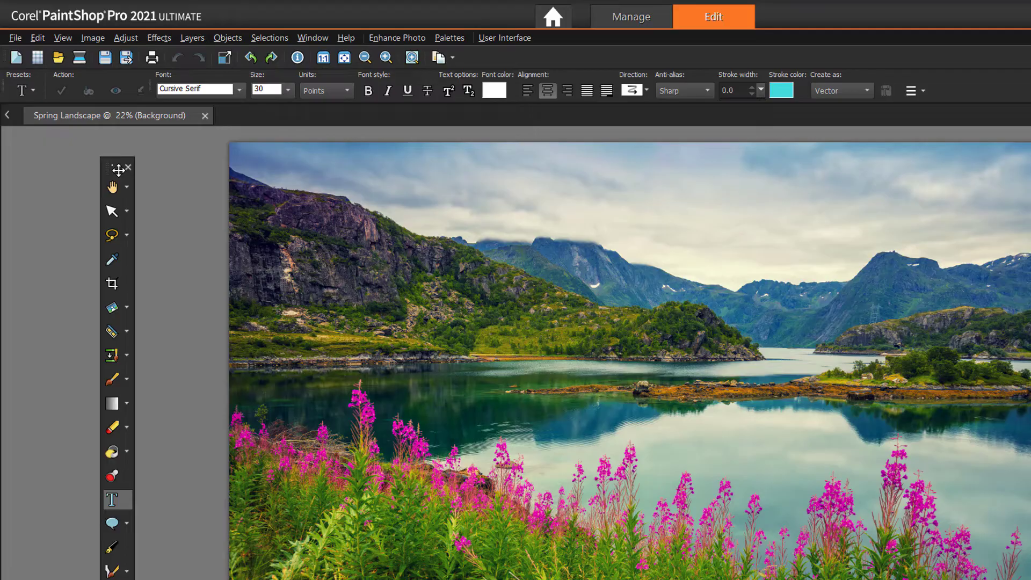
mouse_move(125, 232)
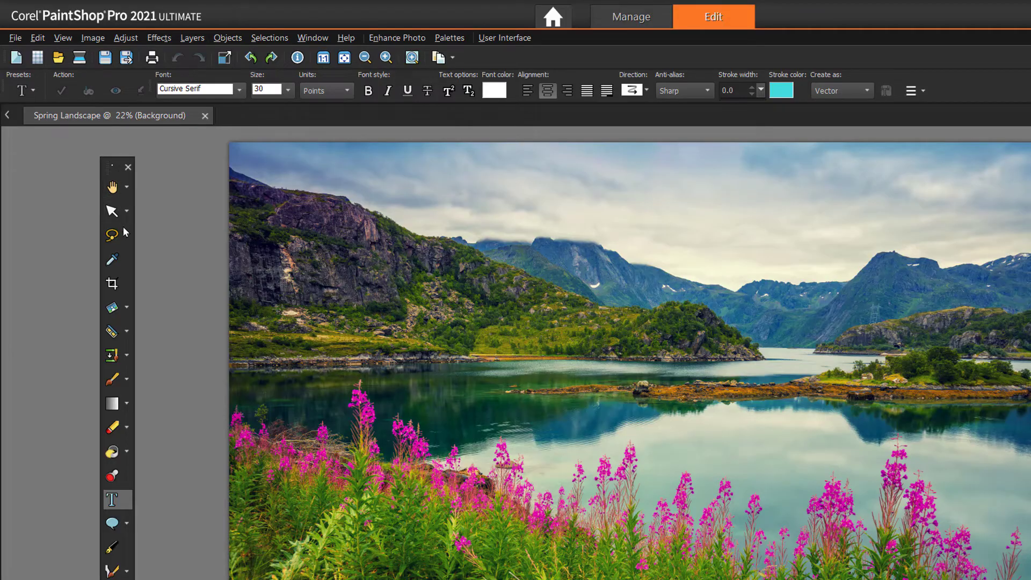
mouse_move(133, 234)
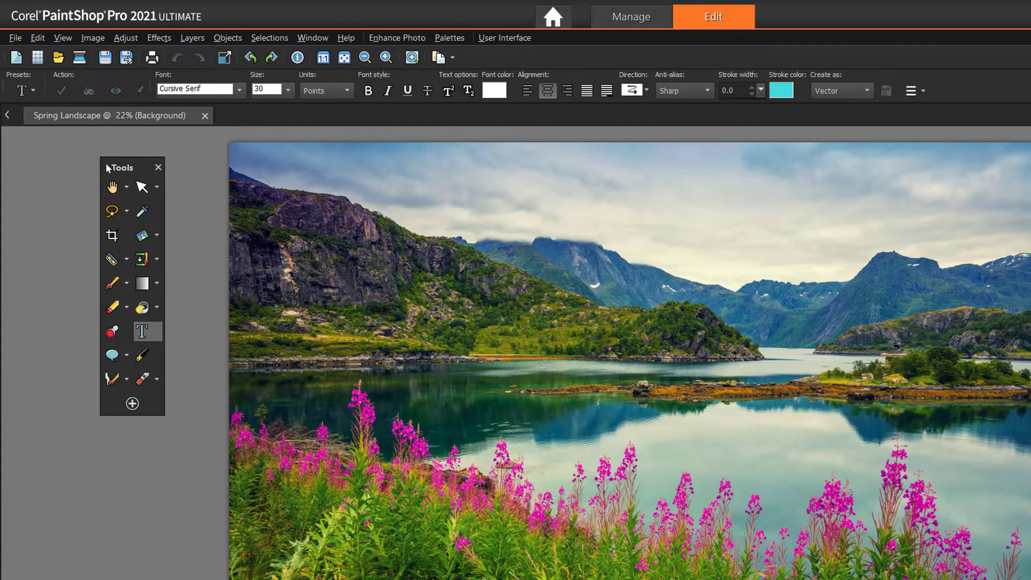
Step: Dock the floating Tools toolbar back along the left edge
drag(122, 166, 39, 171)
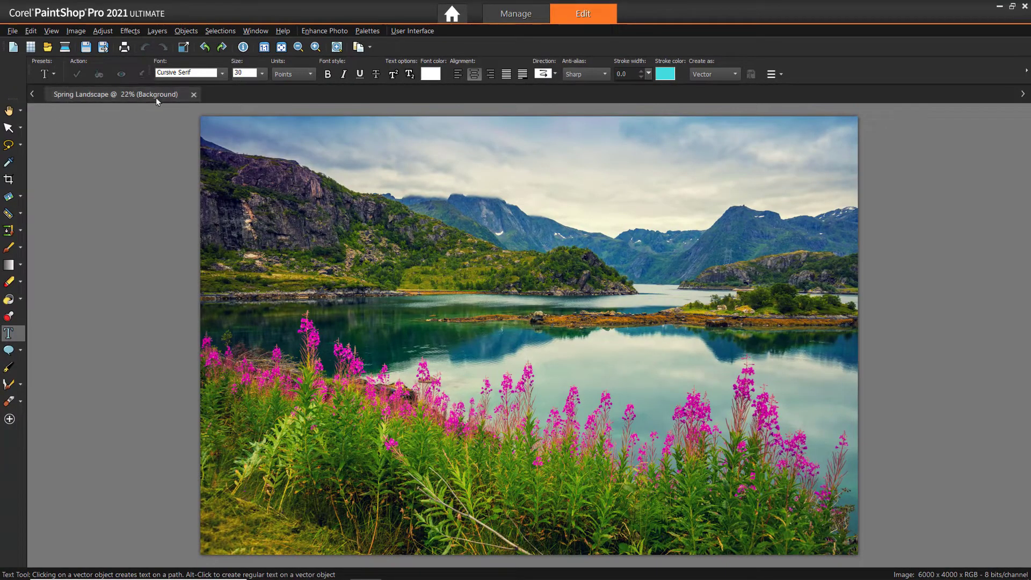
click(412, 30)
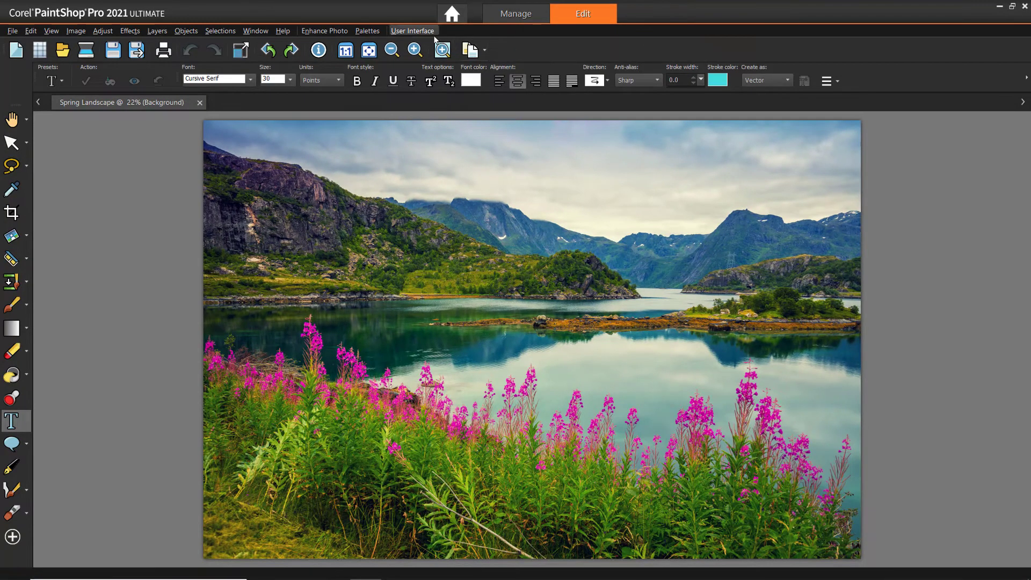
click(423, 45)
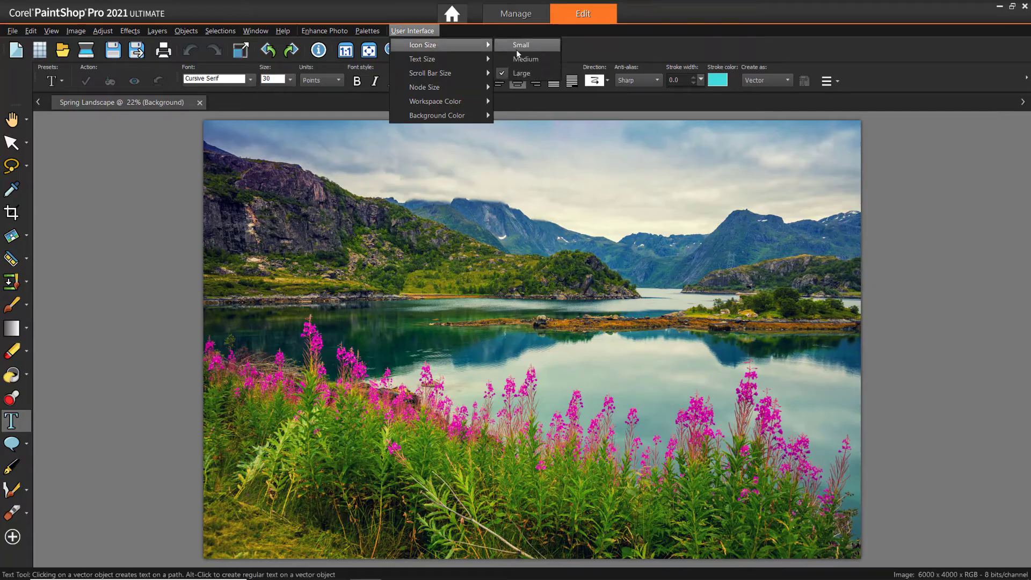
click(519, 45)
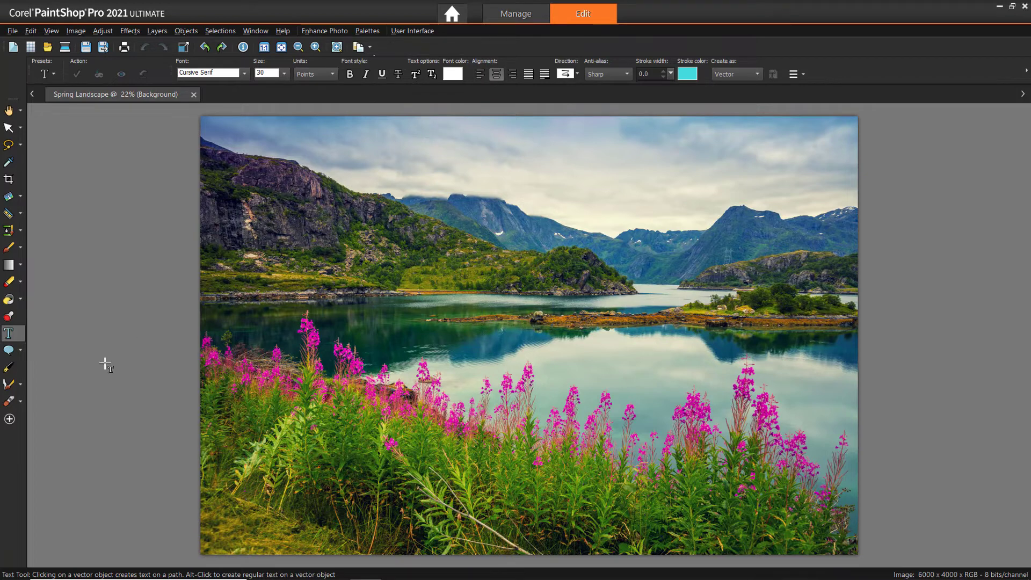
Step: Hide the Burn tool via Customize, then reset the Tools toolbar and confirm
click(10, 420)
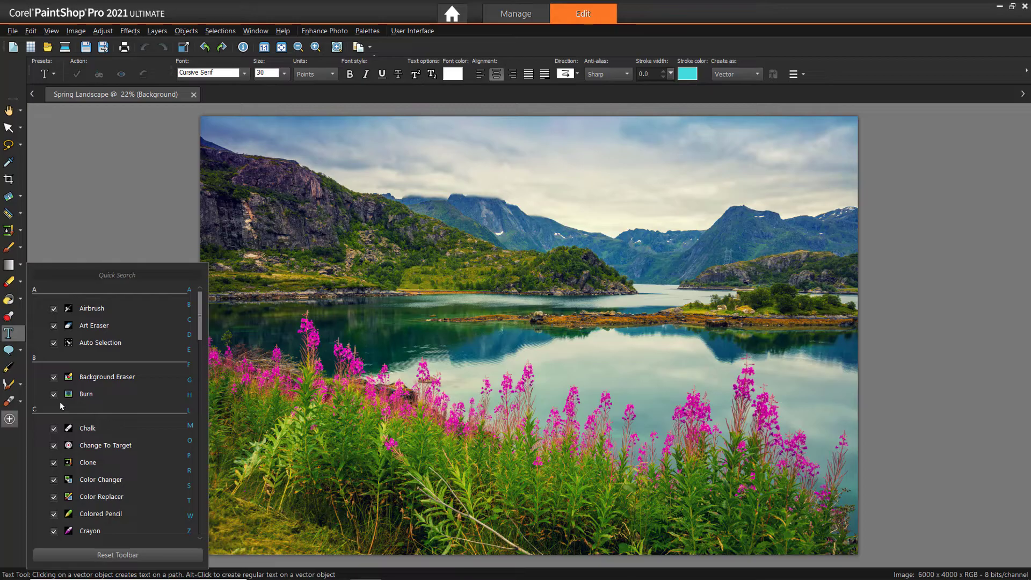
click(54, 394)
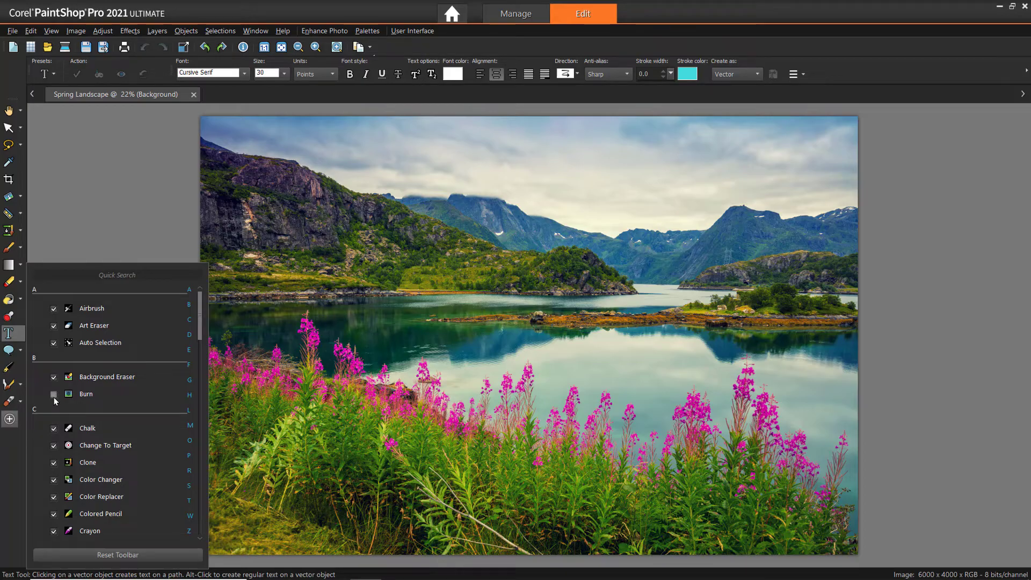
scroll(down, 3)
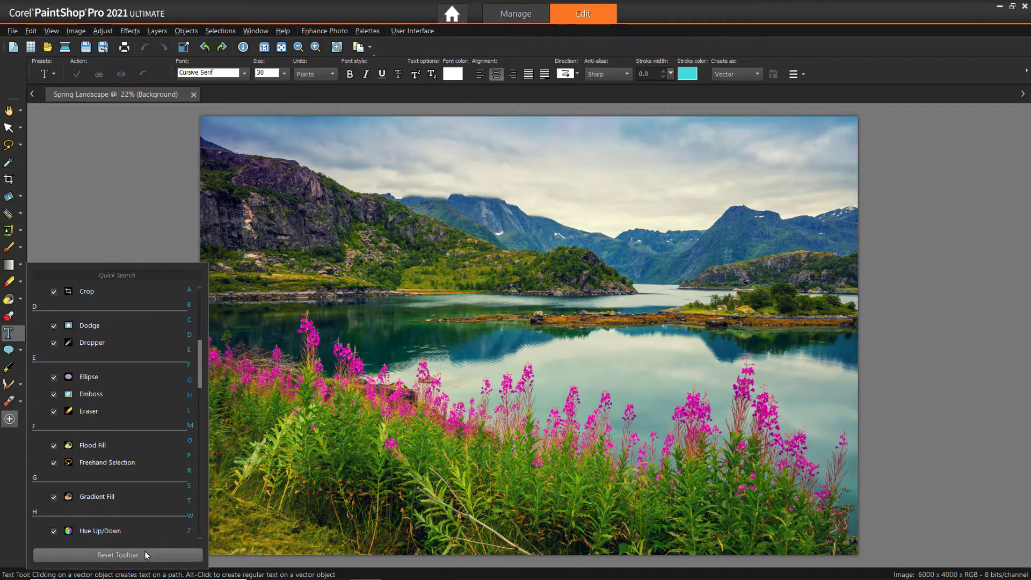
click(117, 554)
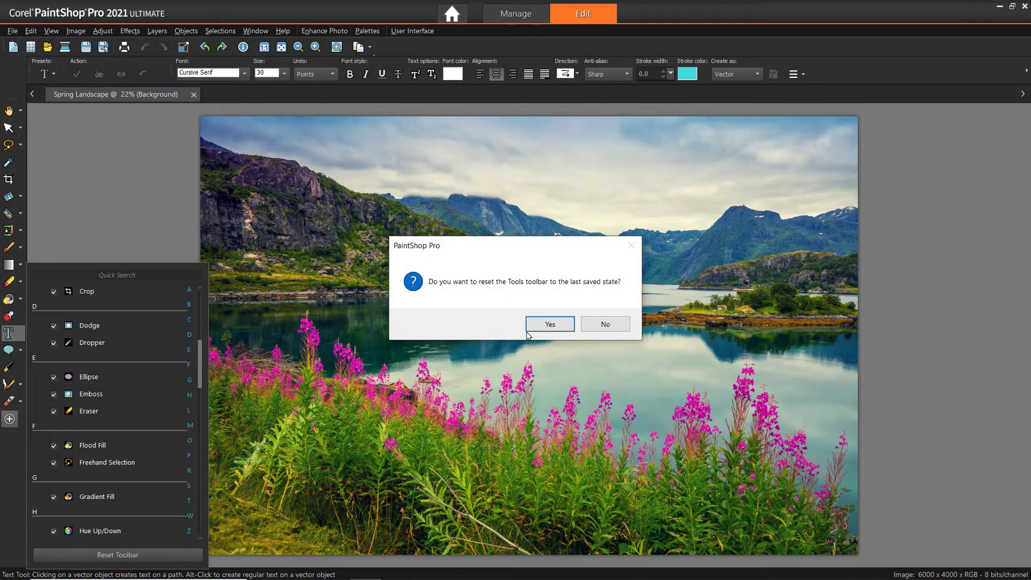
click(549, 324)
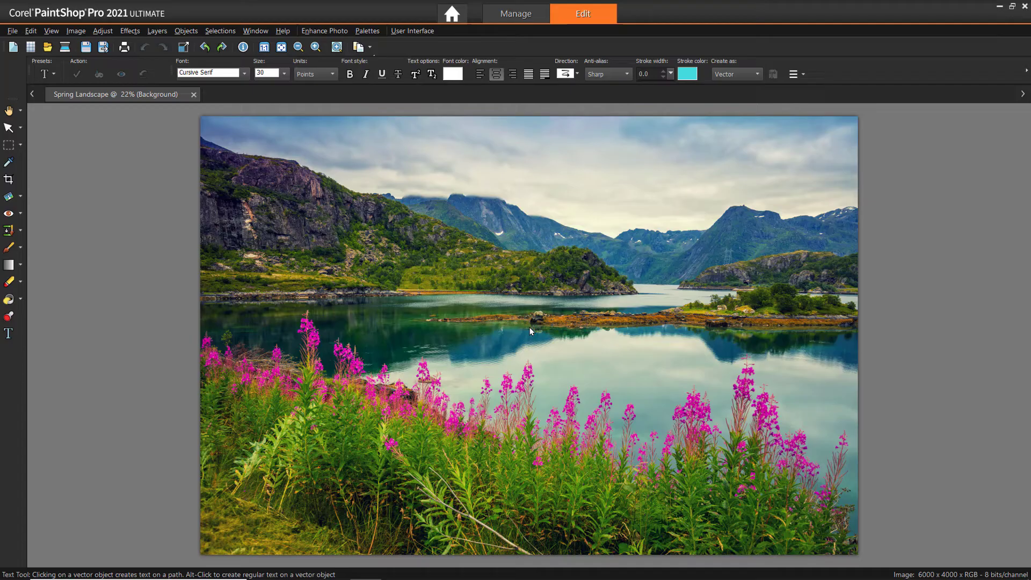
click(9, 333)
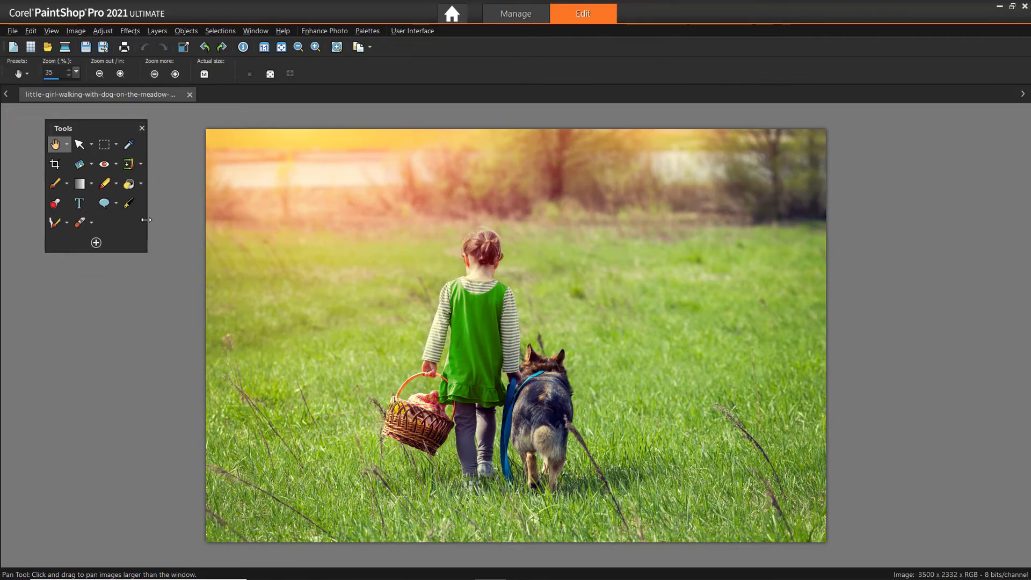
Step: Switch the meadow photo to the Essentials workspace with Tools and Materials palettes
click(96, 243)
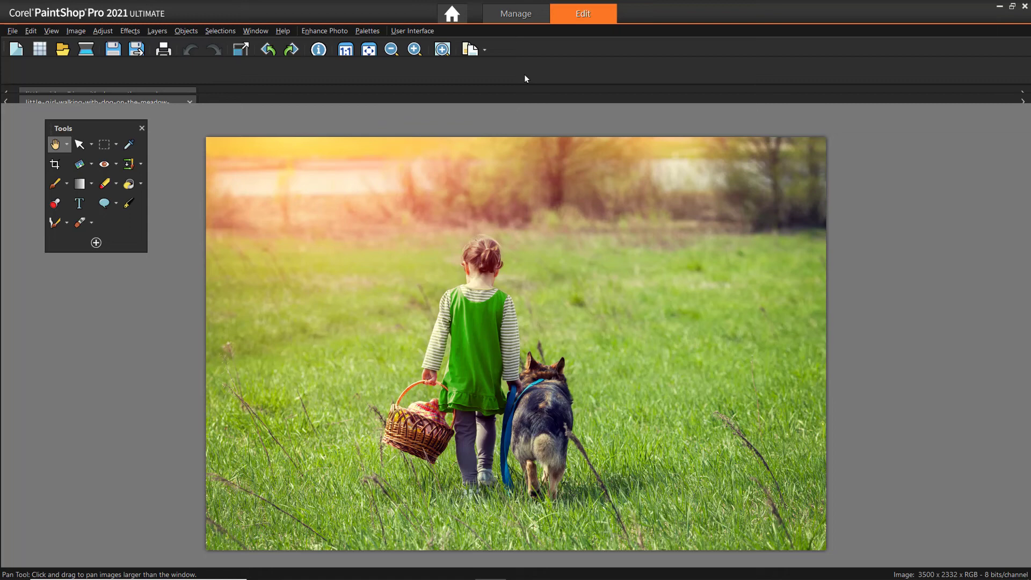
click(11, 30)
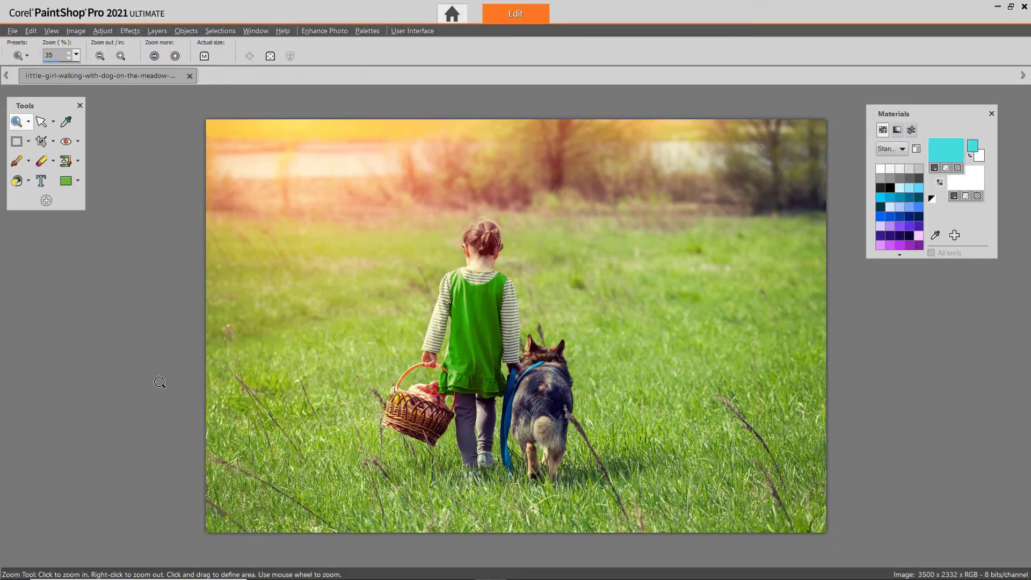
mouse_move(154, 133)
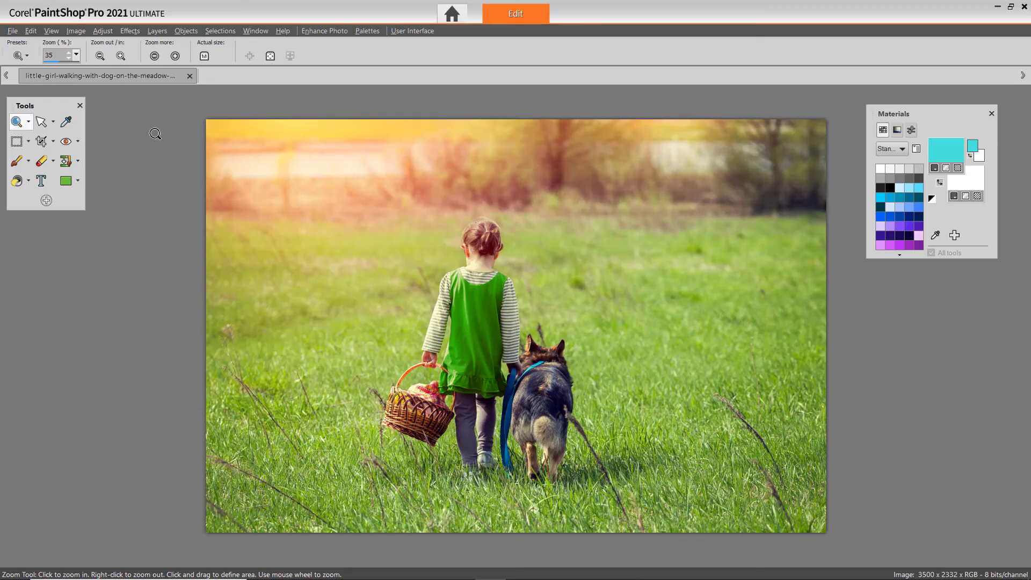